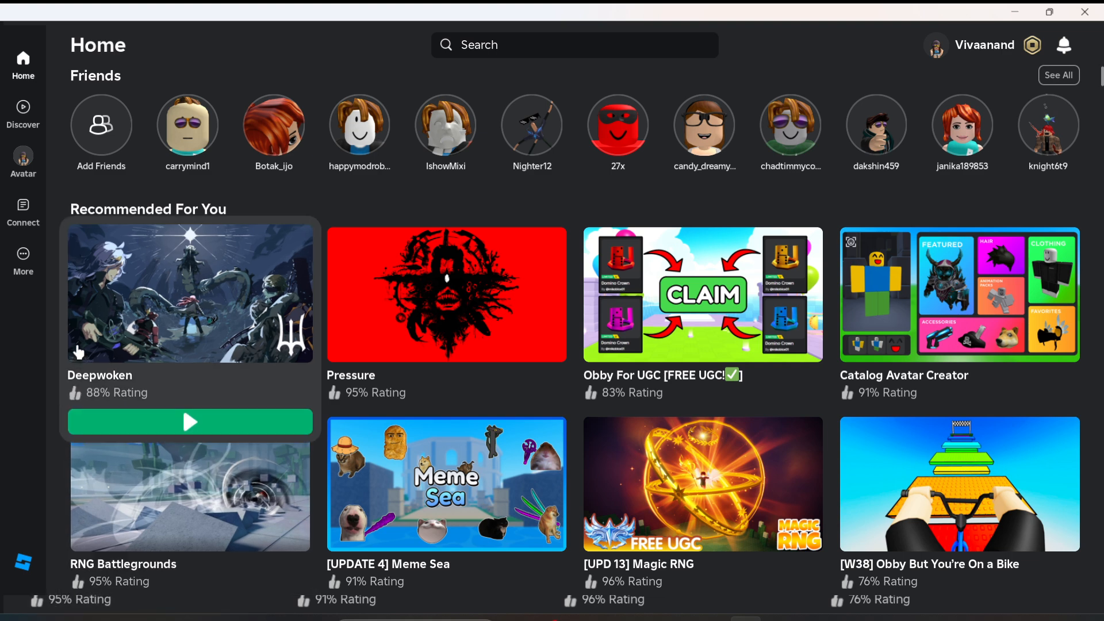
Step: Go to the More page of shortcuts from the Roblox sidebar
scroll(down, 3)
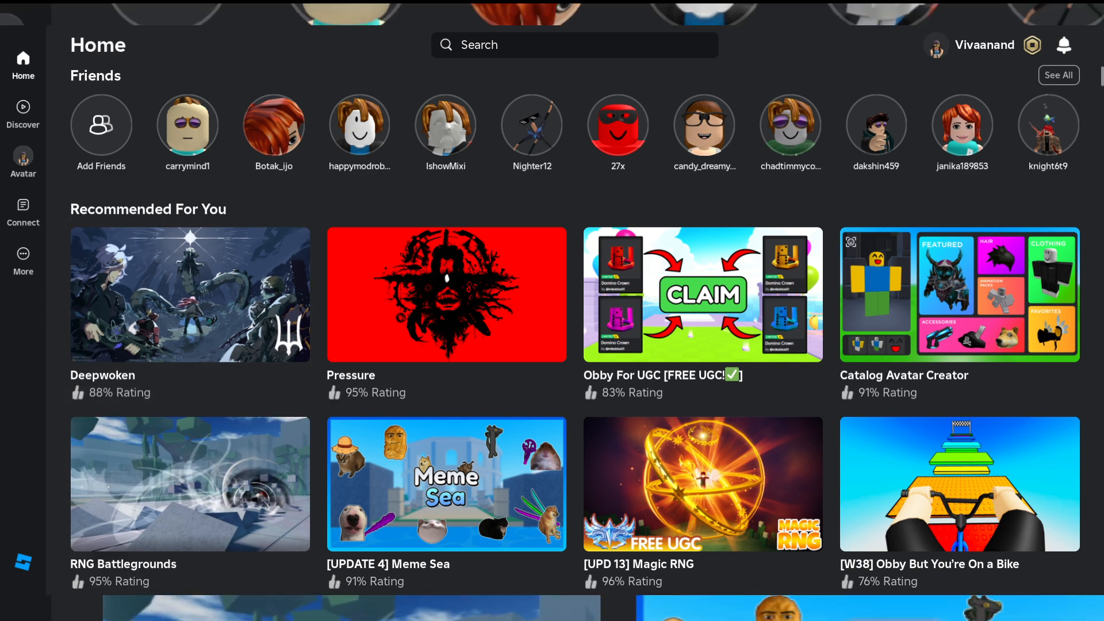
scroll(down, 3)
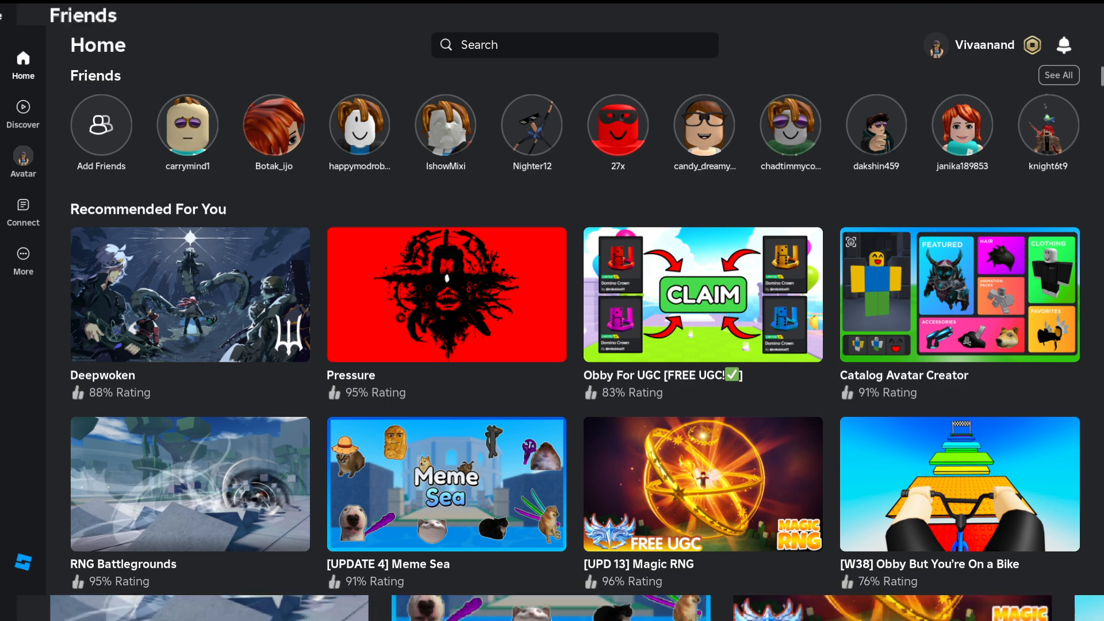
click(23, 261)
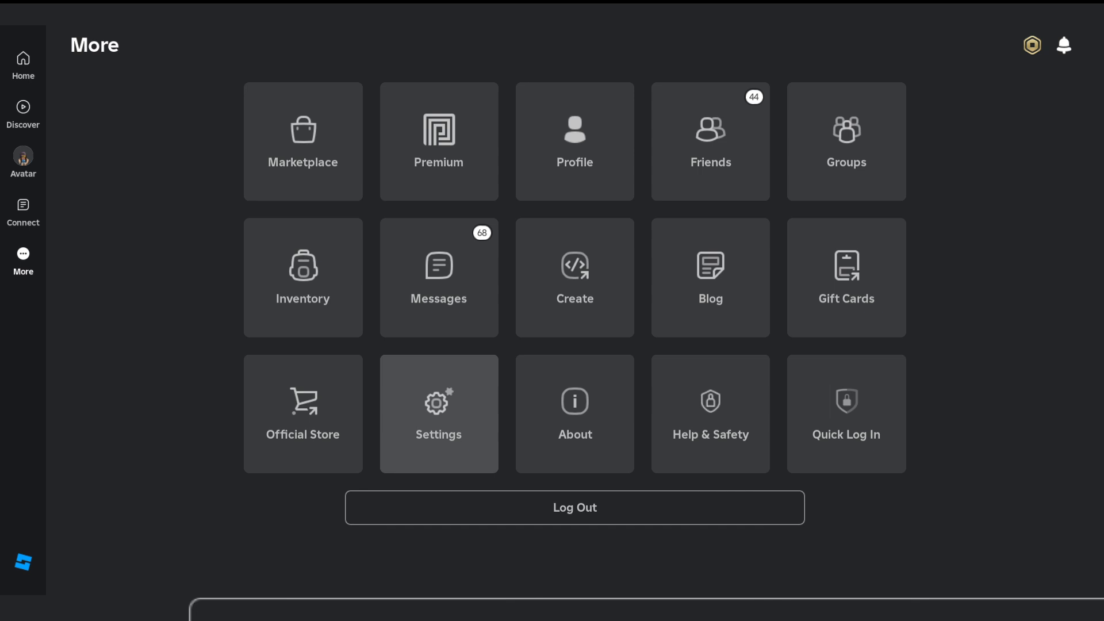
Step: Enter My Settings from the Settings tile to reach the Privacy section
click(439, 413)
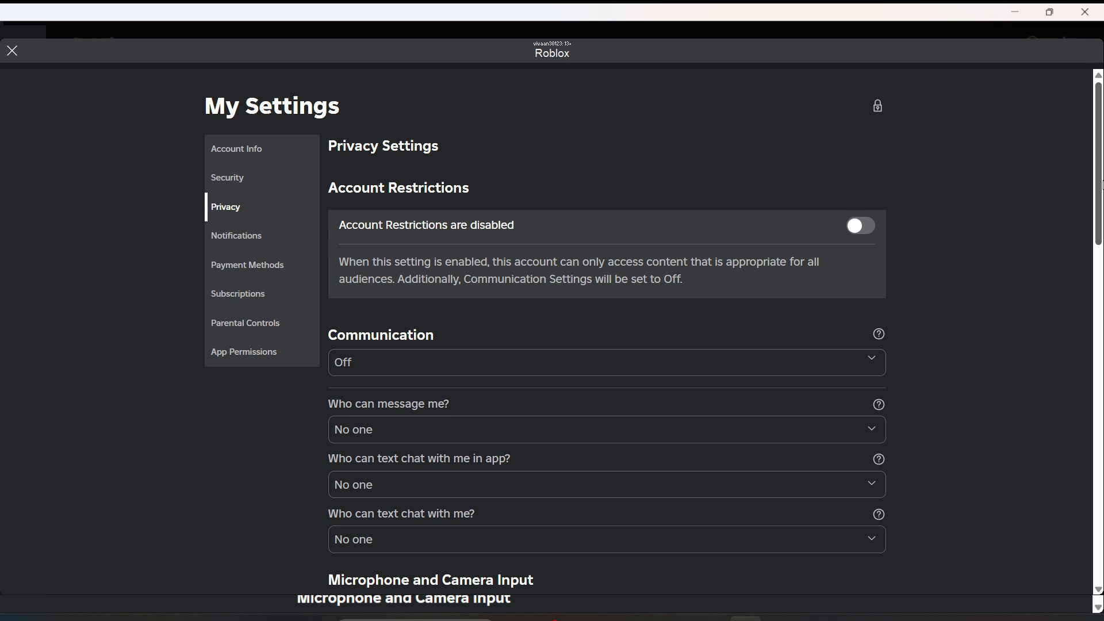
scroll(down, 3)
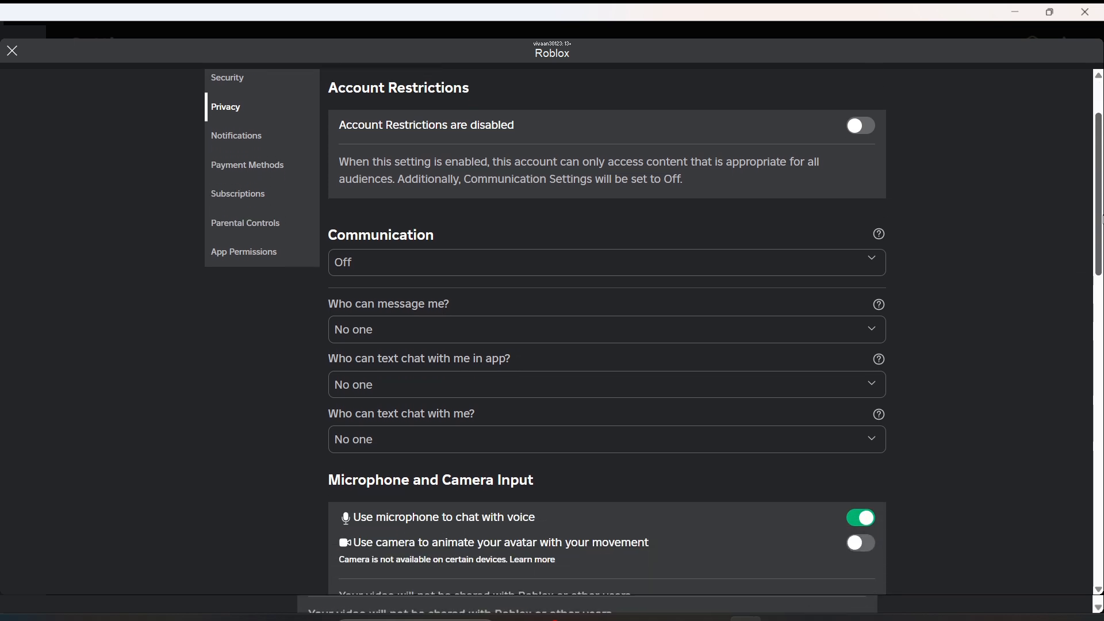
scroll(down, 3)
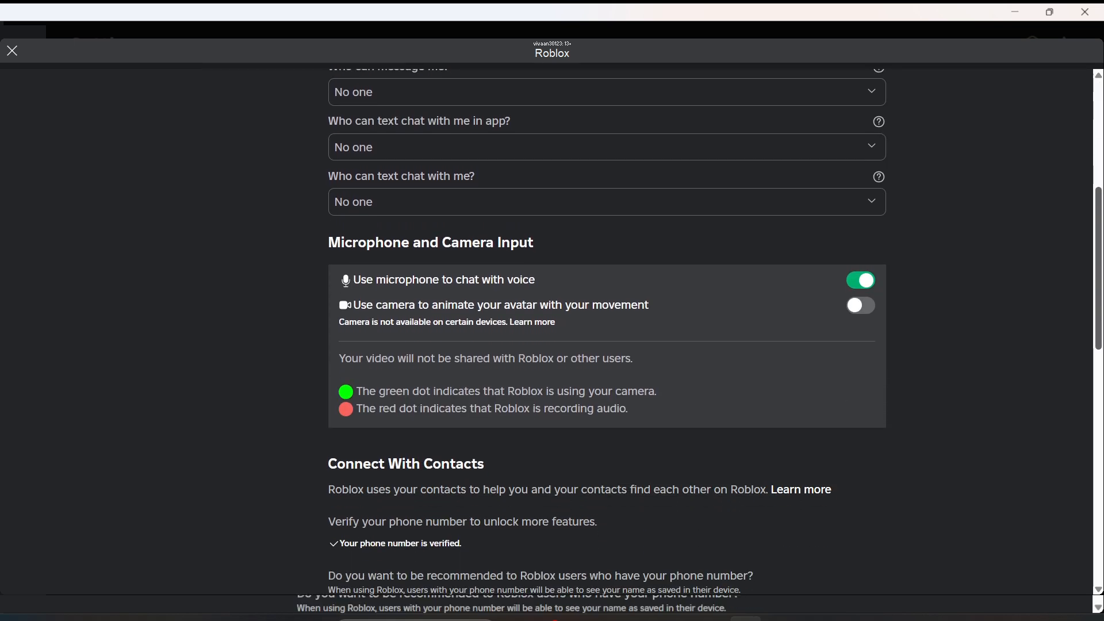
scroll(down, 3)
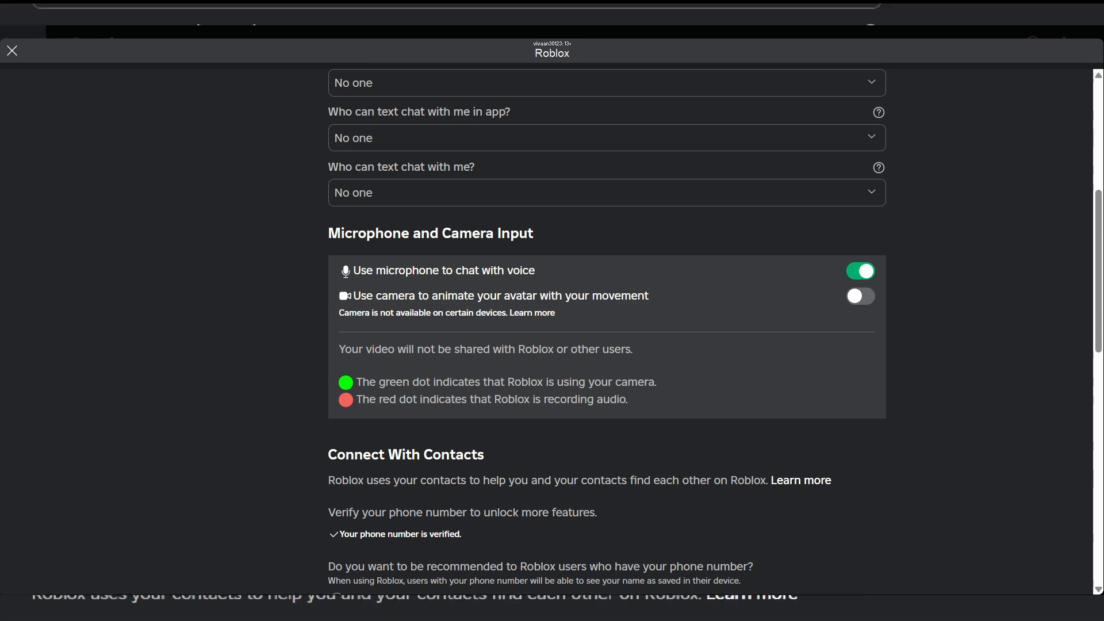
scroll(down, 3)
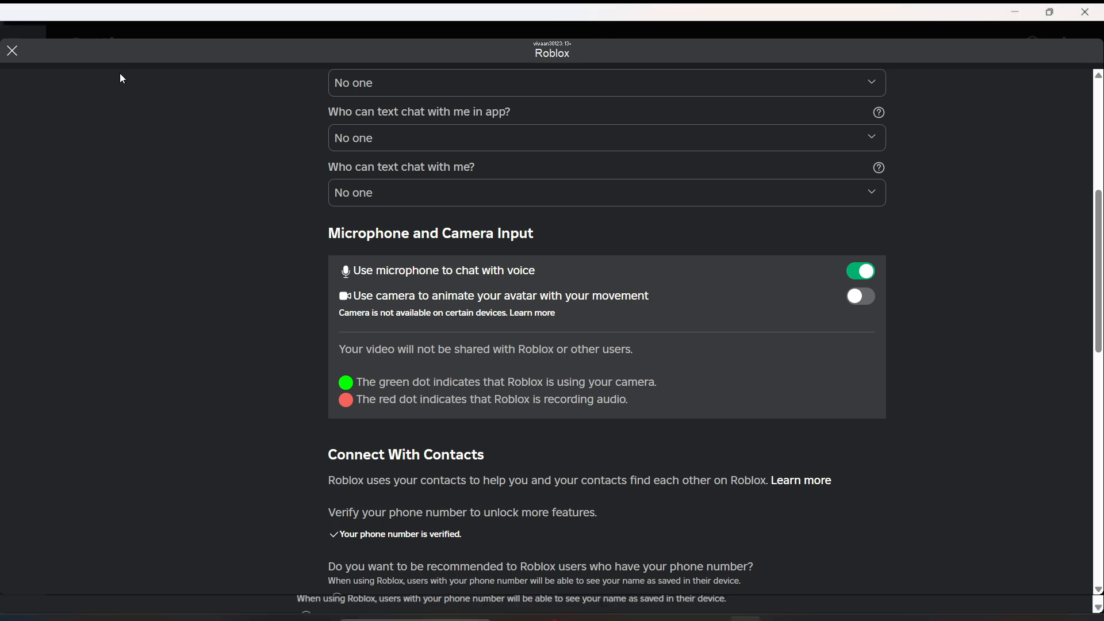
click(12, 49)
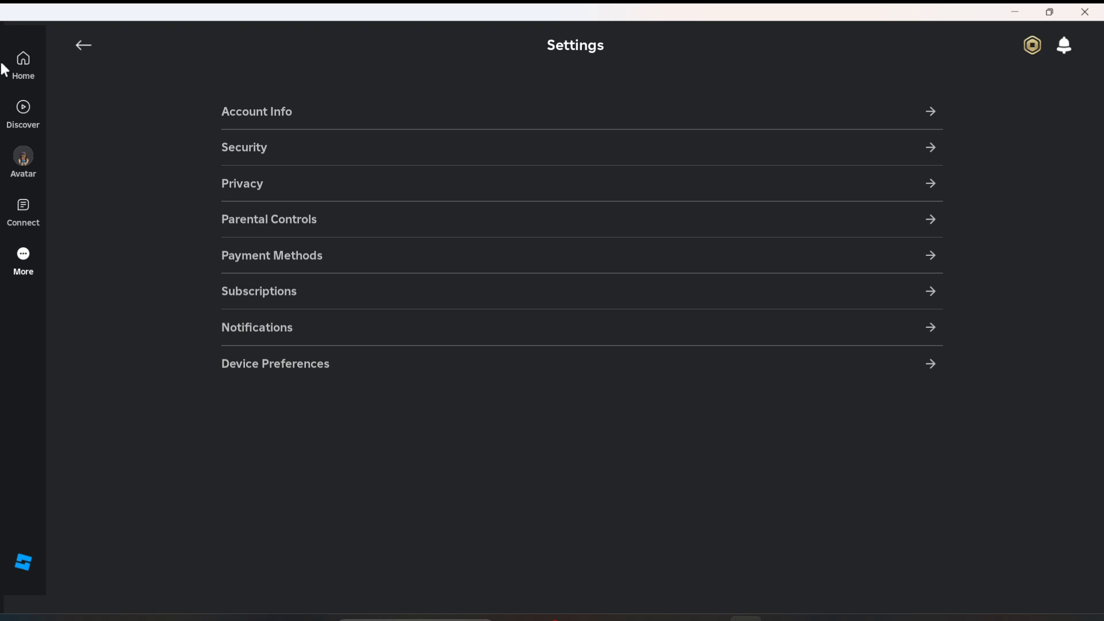
click(23, 63)
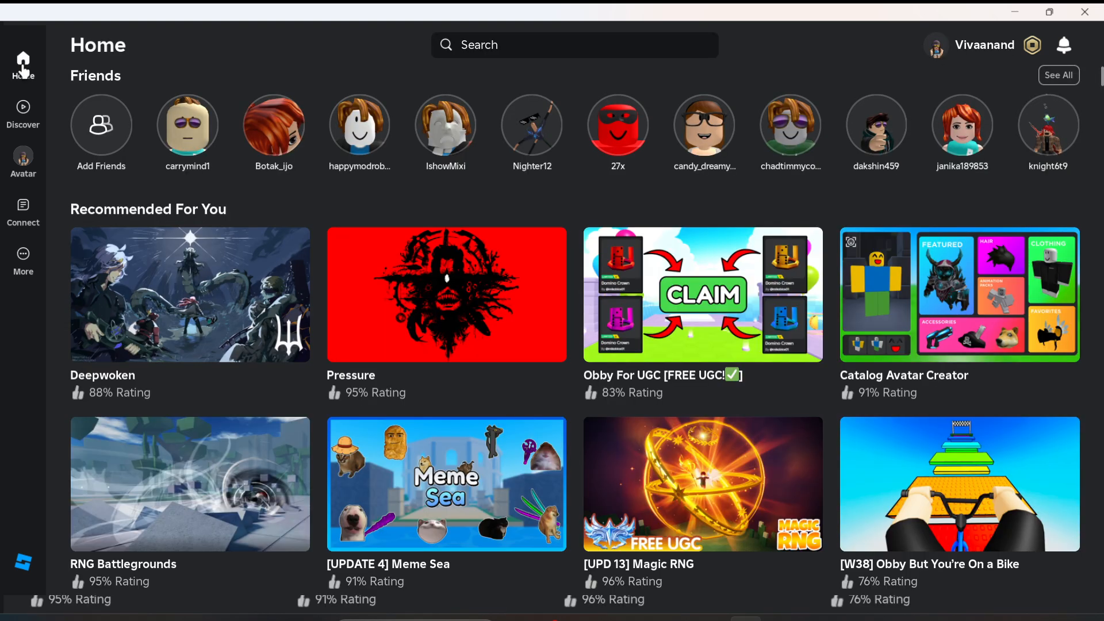
click(23, 261)
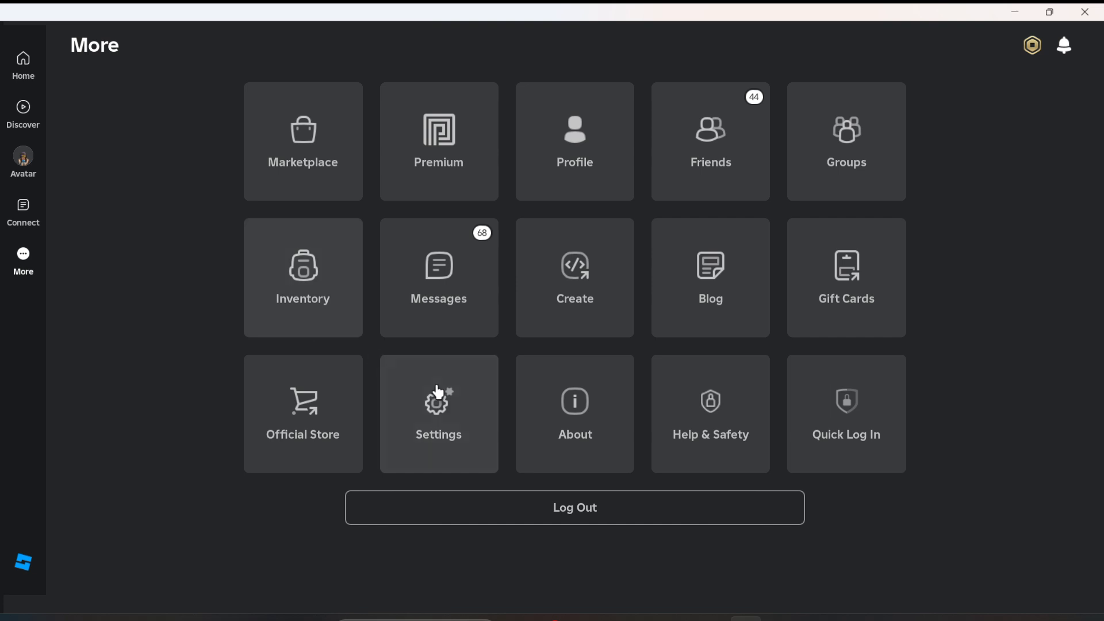
click(438, 413)
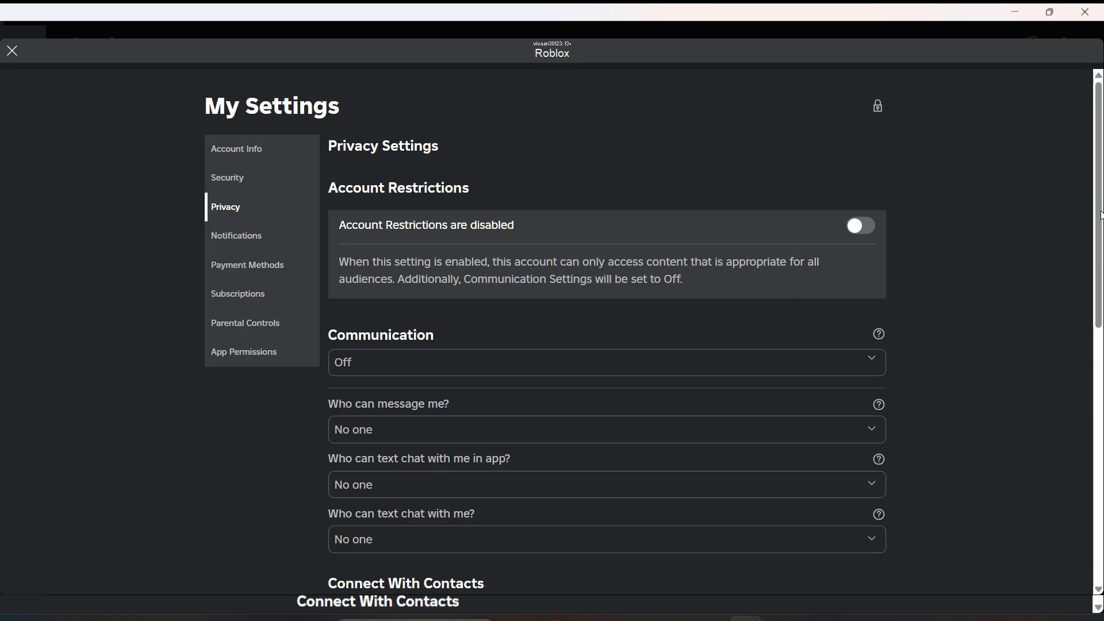
Step: Review the Privacy settings and close My Settings back to the Settings list
scroll(down, 3)
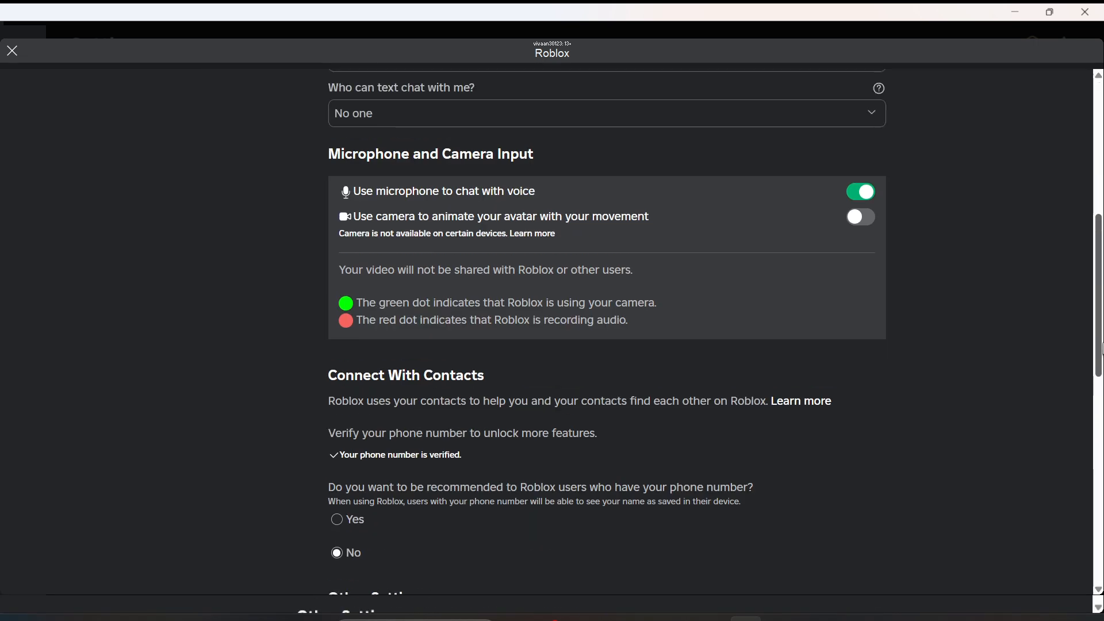
scroll(up, 3)
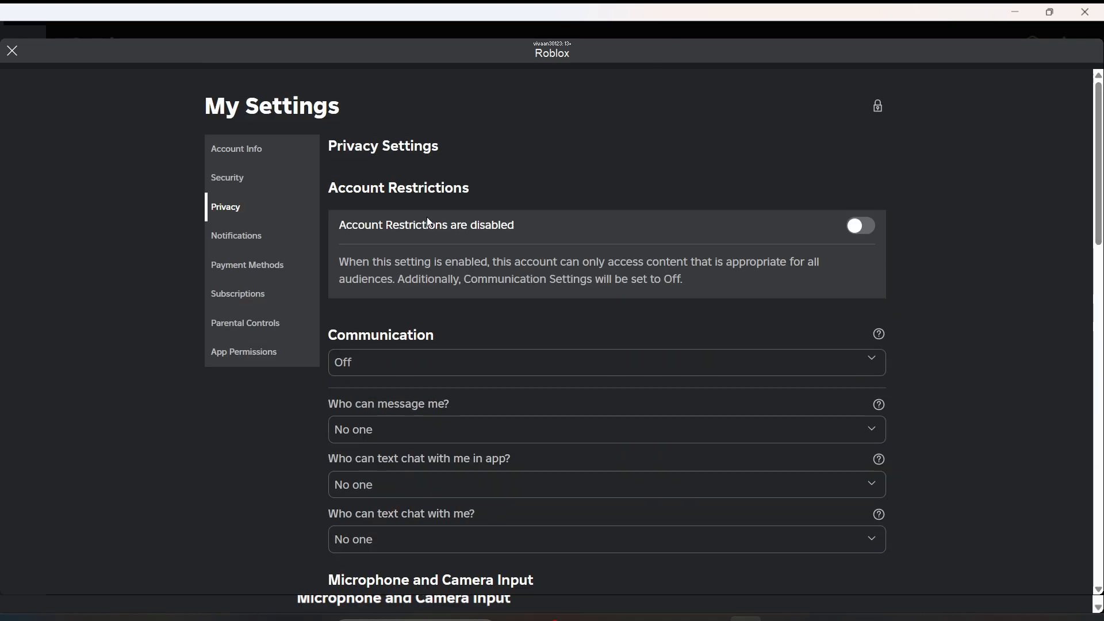
mouse_move(306, 148)
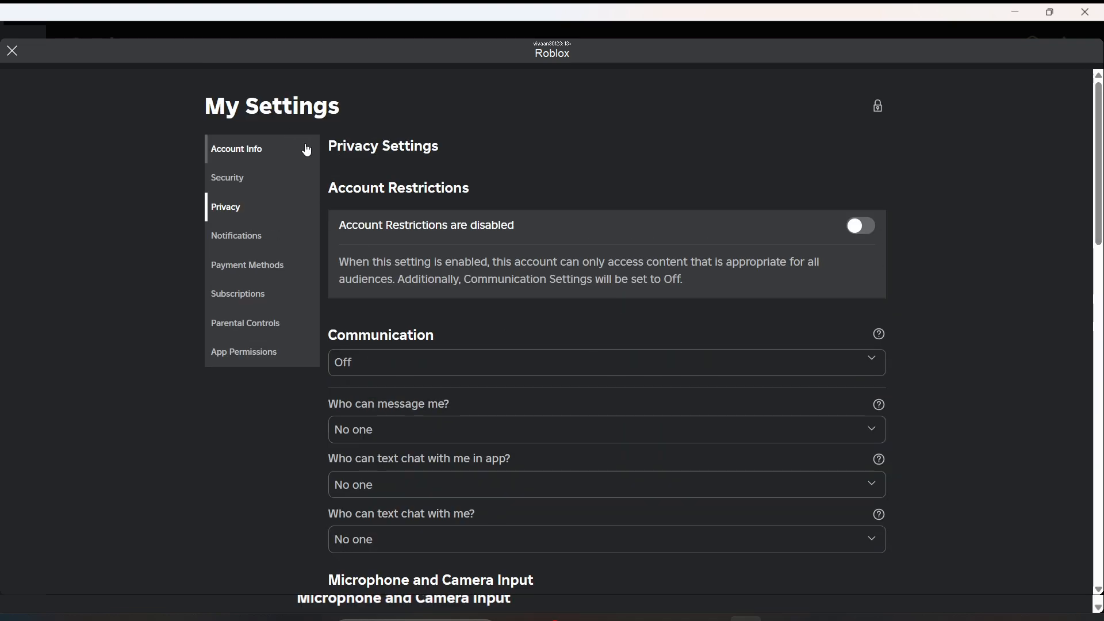
mouse_move(287, 152)
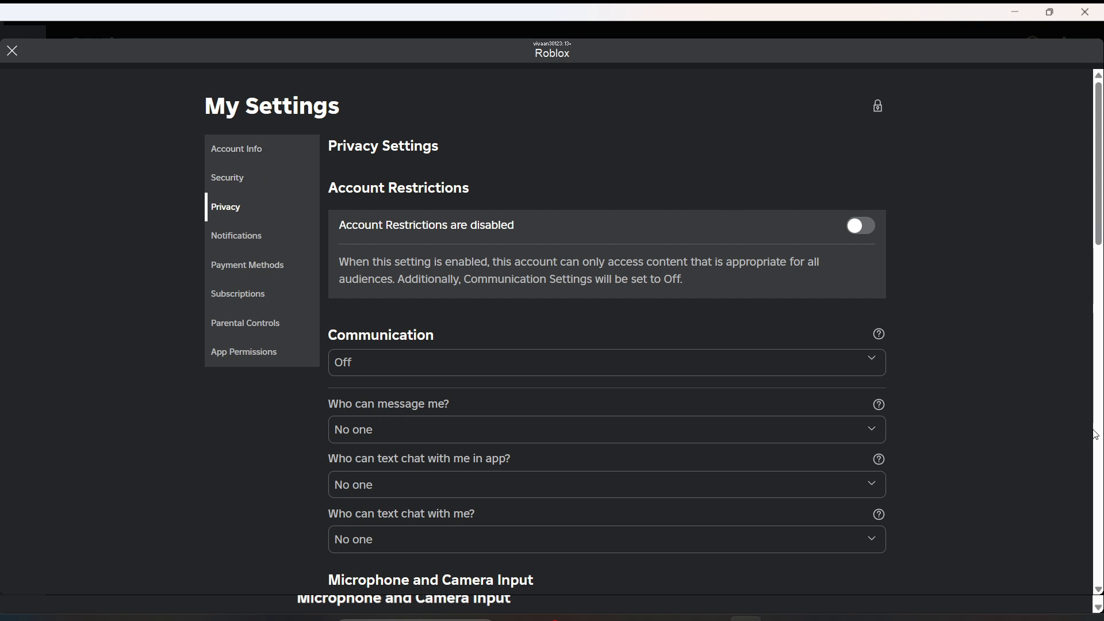
click(11, 49)
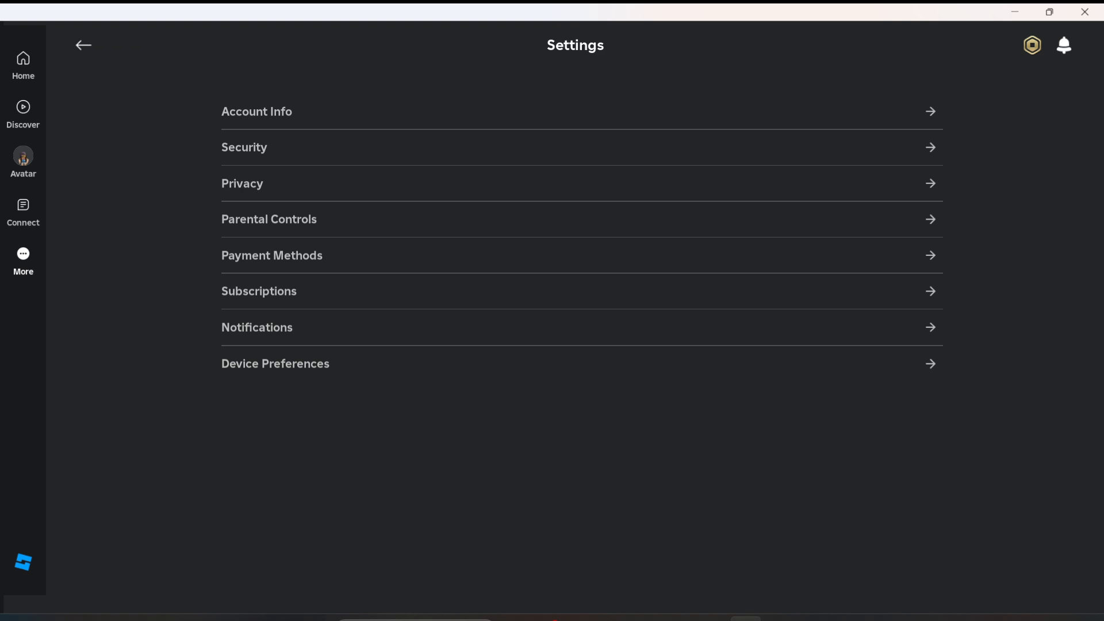
mouse_move(27, 67)
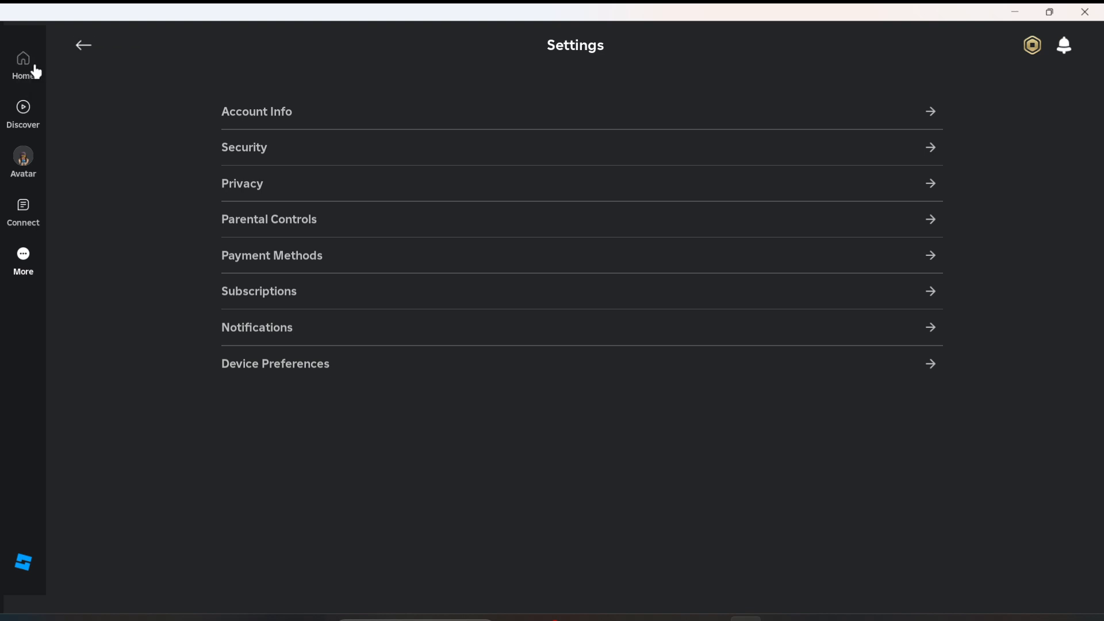
Step: Return to the Home page and browse down to sponsored and recommended games
click(23, 64)
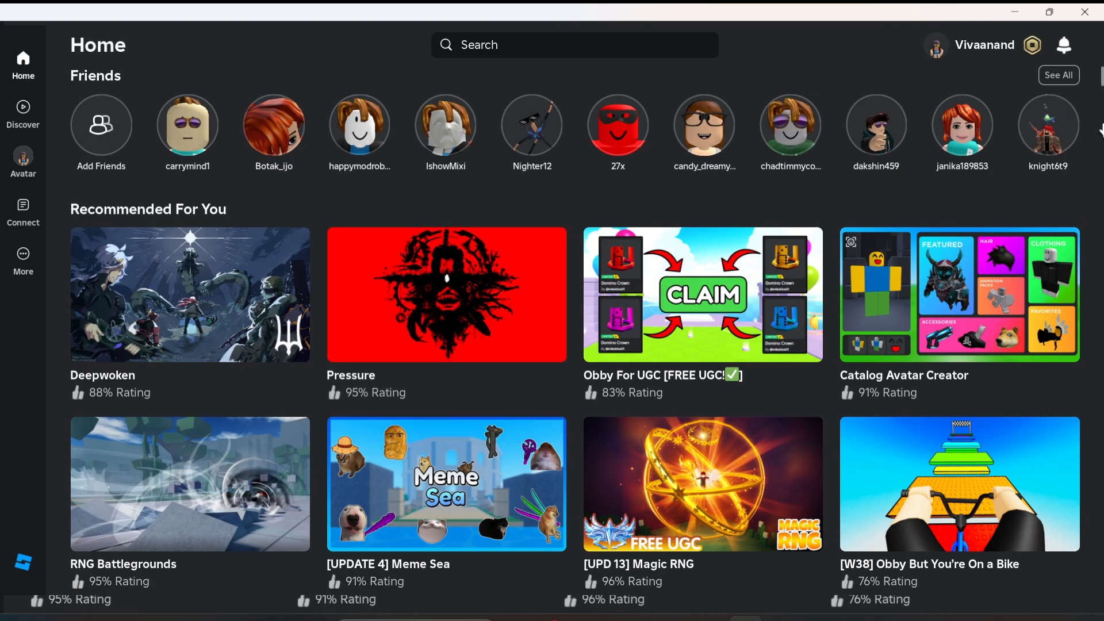
scroll(down, 3)
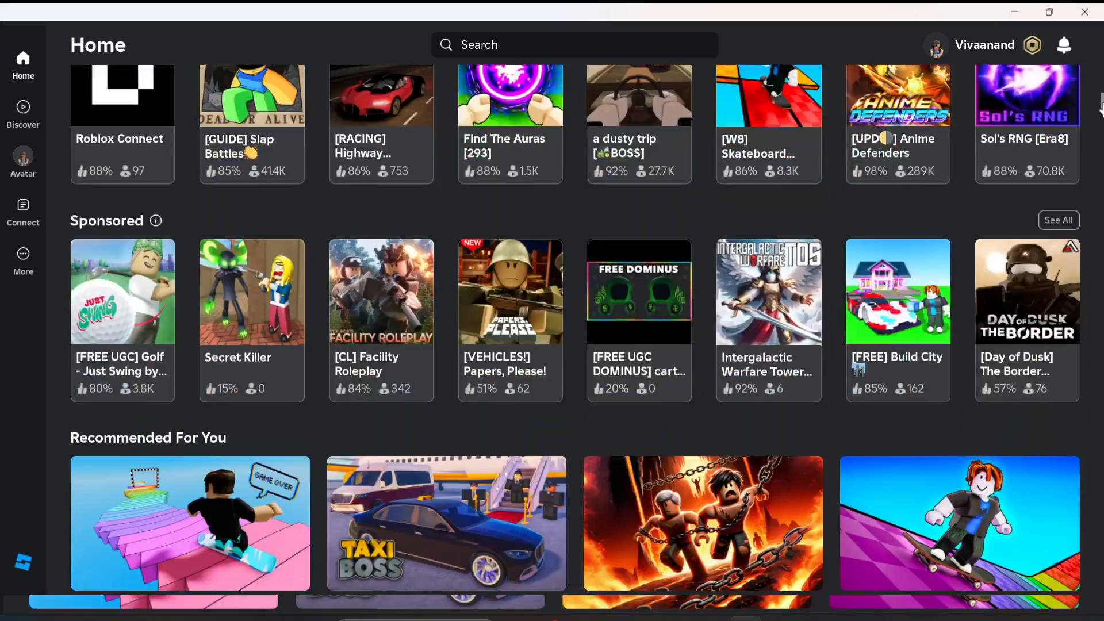